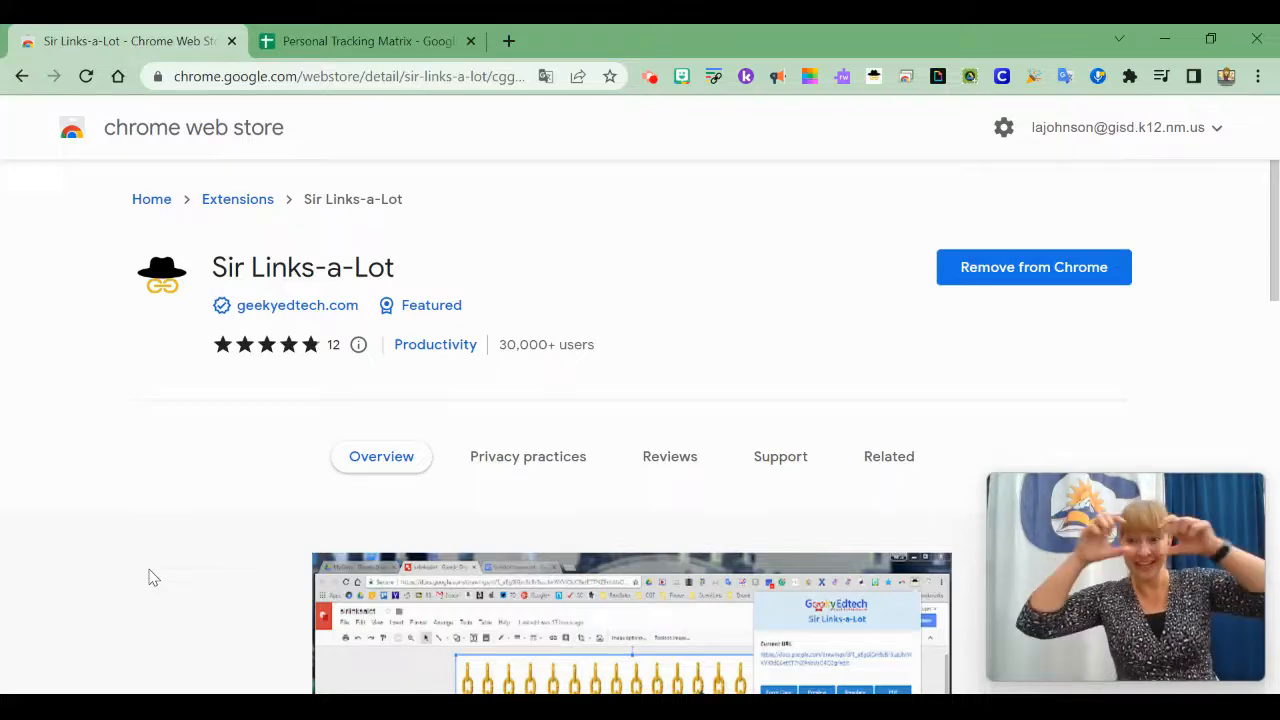
mouse_move(240, 505)
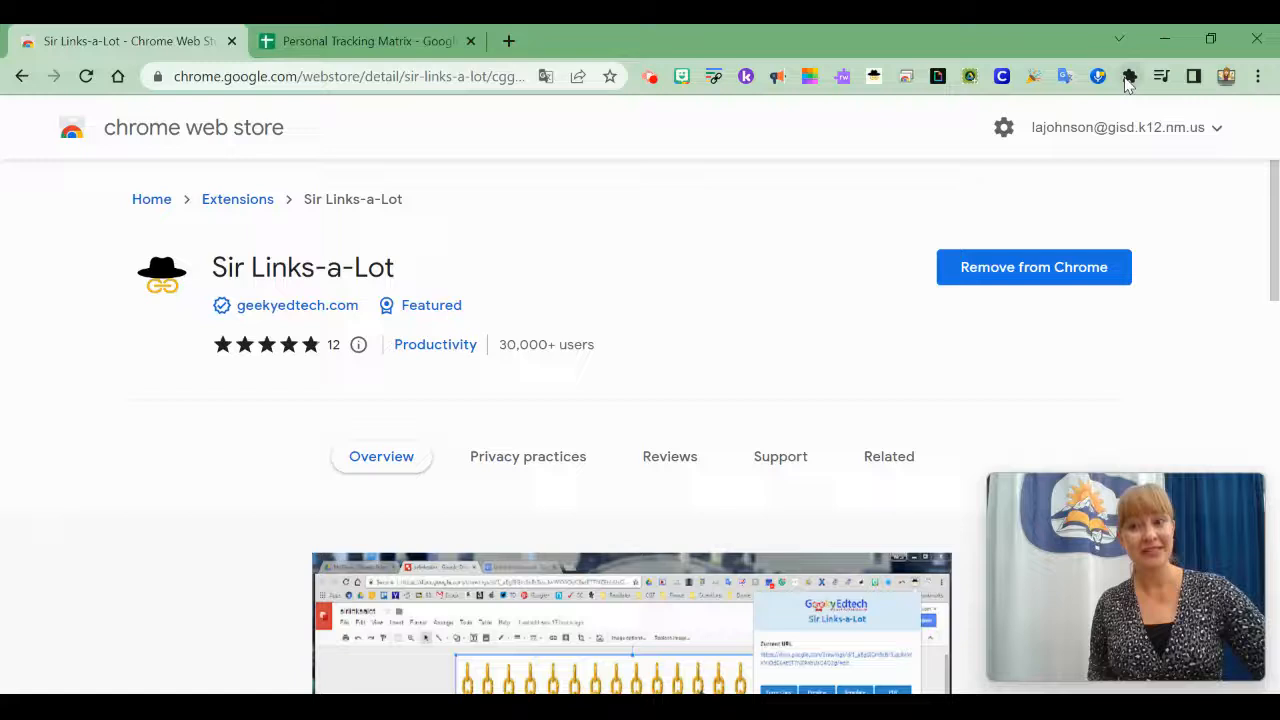
Set the Personal Tracking Matrix General access to Anyone with the link as Viewer.
left_click(1129, 76)
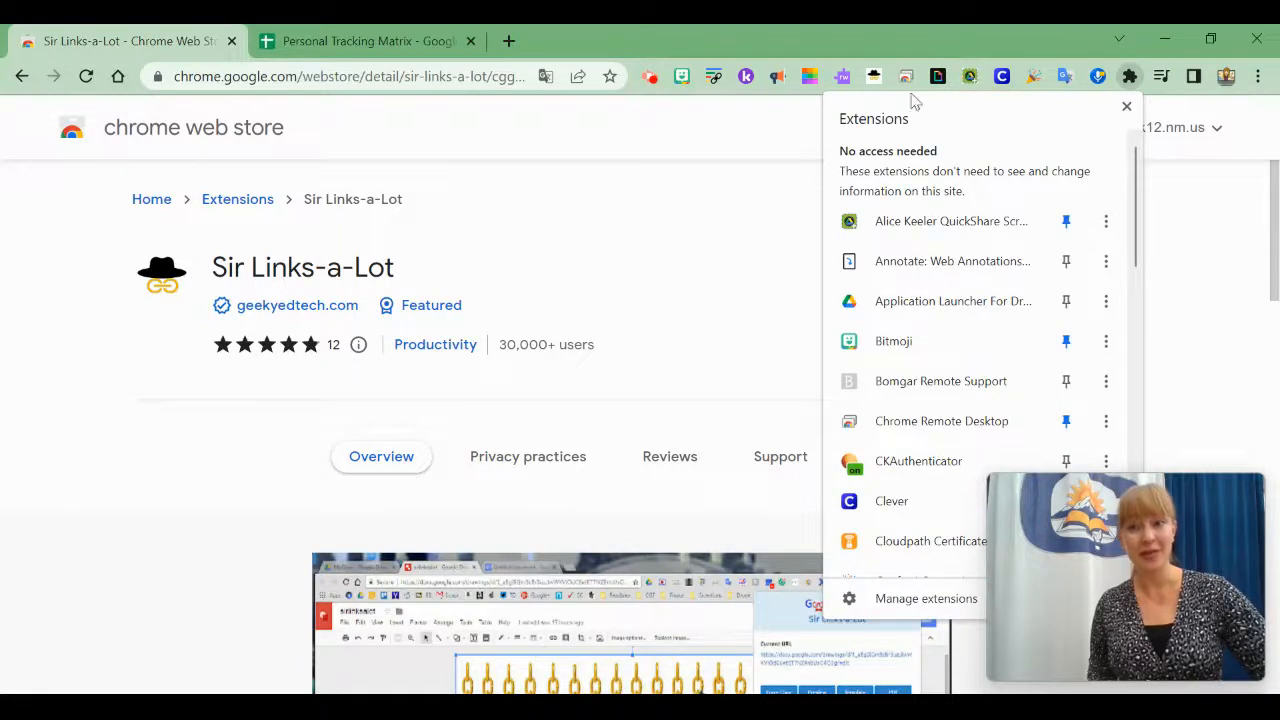
mouse_move(905, 82)
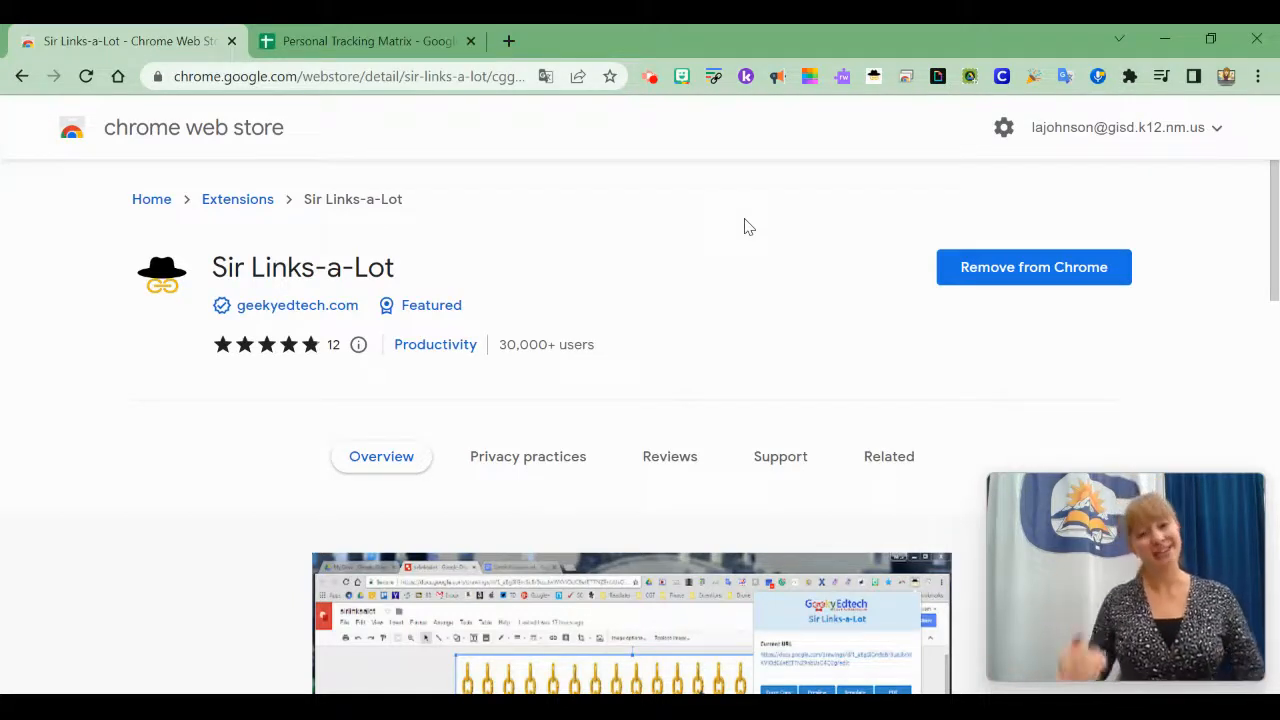
left_click(367, 41)
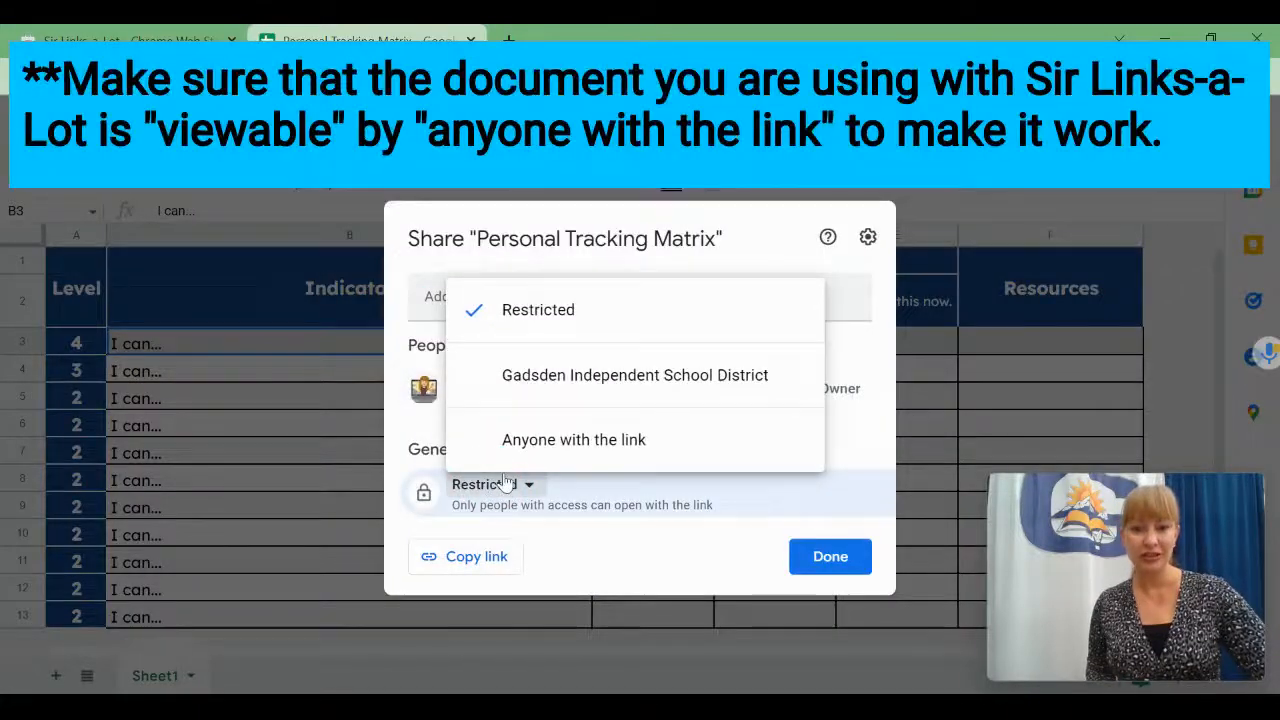
left_click(574, 439)
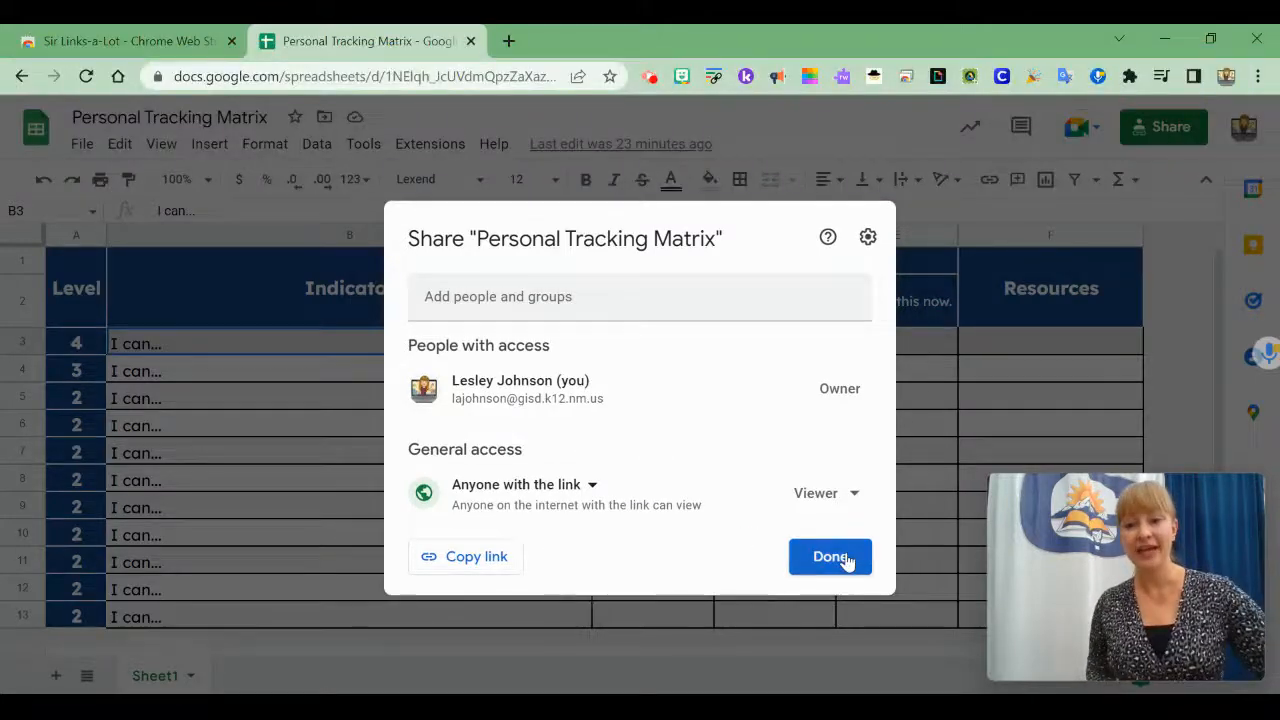
left_click(830, 557)
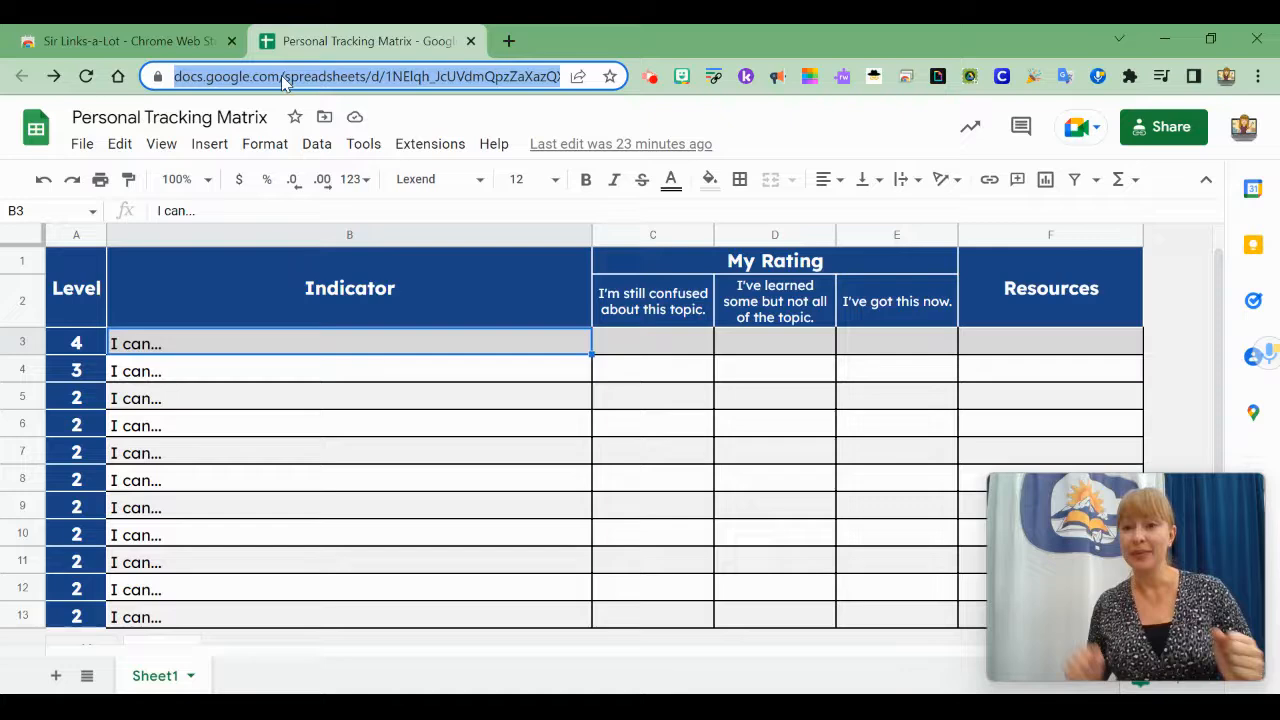
mouse_move(740, 116)
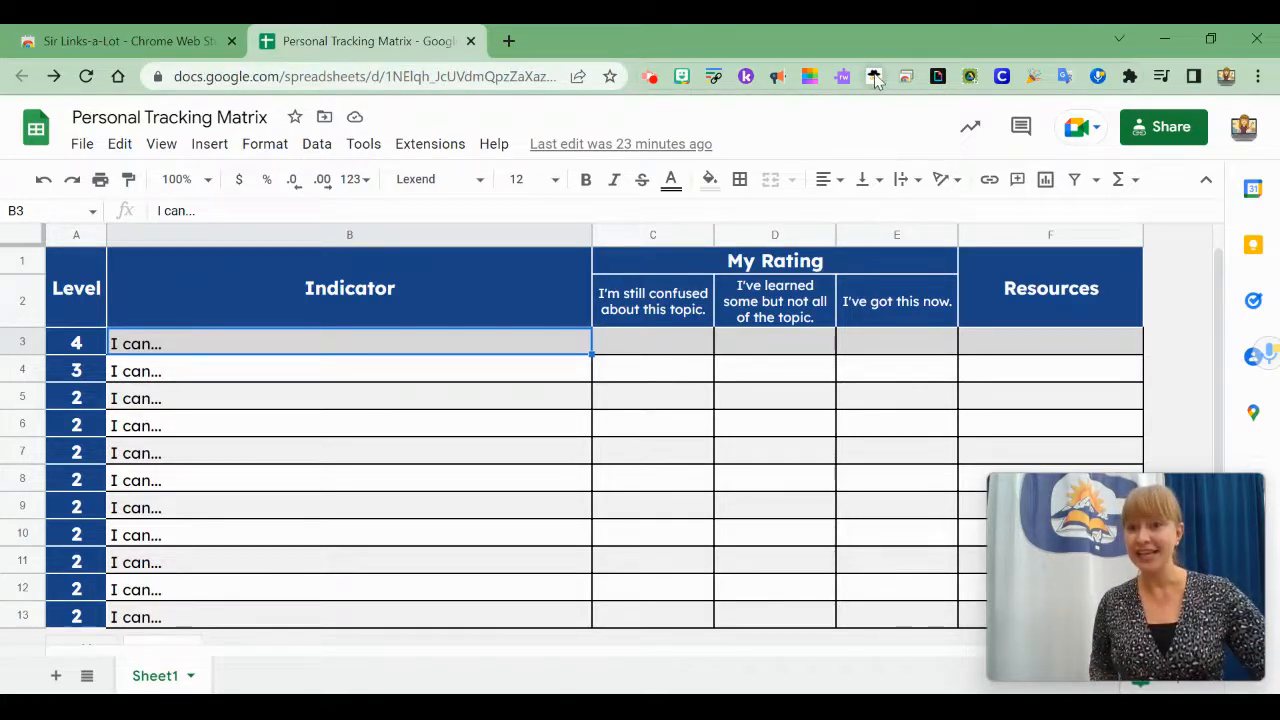
Apply Sir Links-a-Lot's Force Copy, Preview and Template options to the sheet URL.
left_click(873, 76)
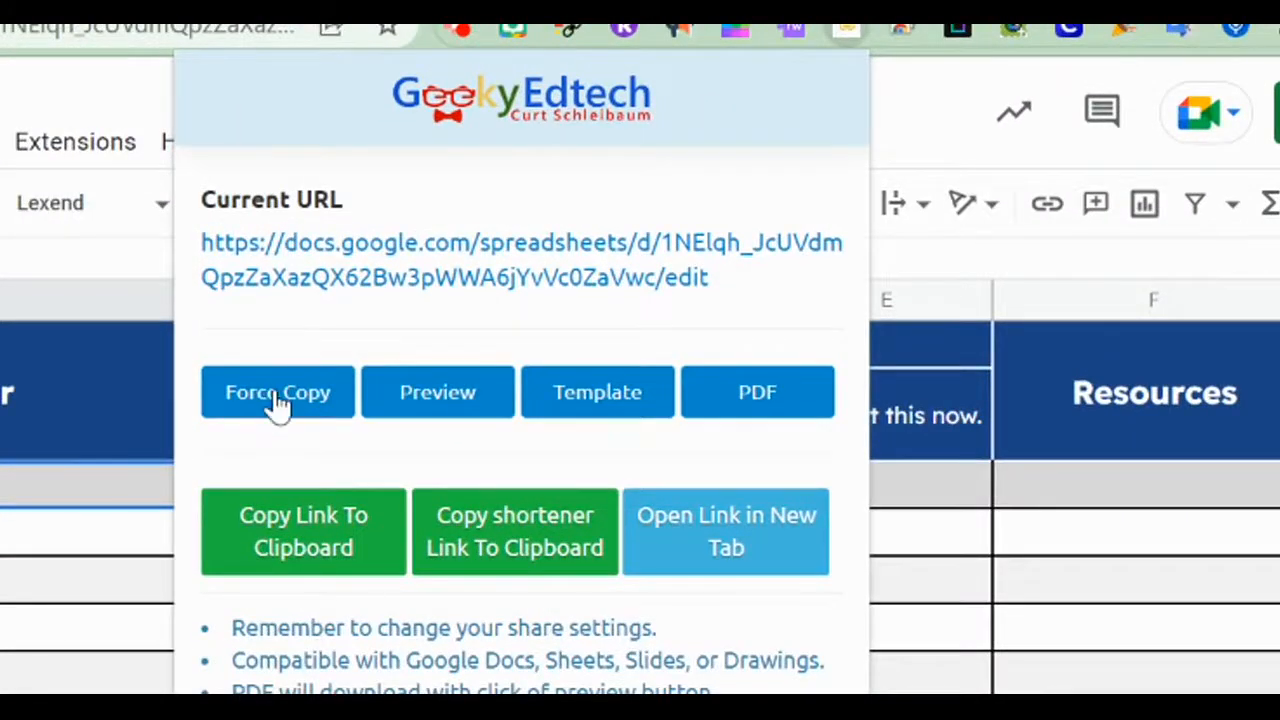
left_click(277, 392)
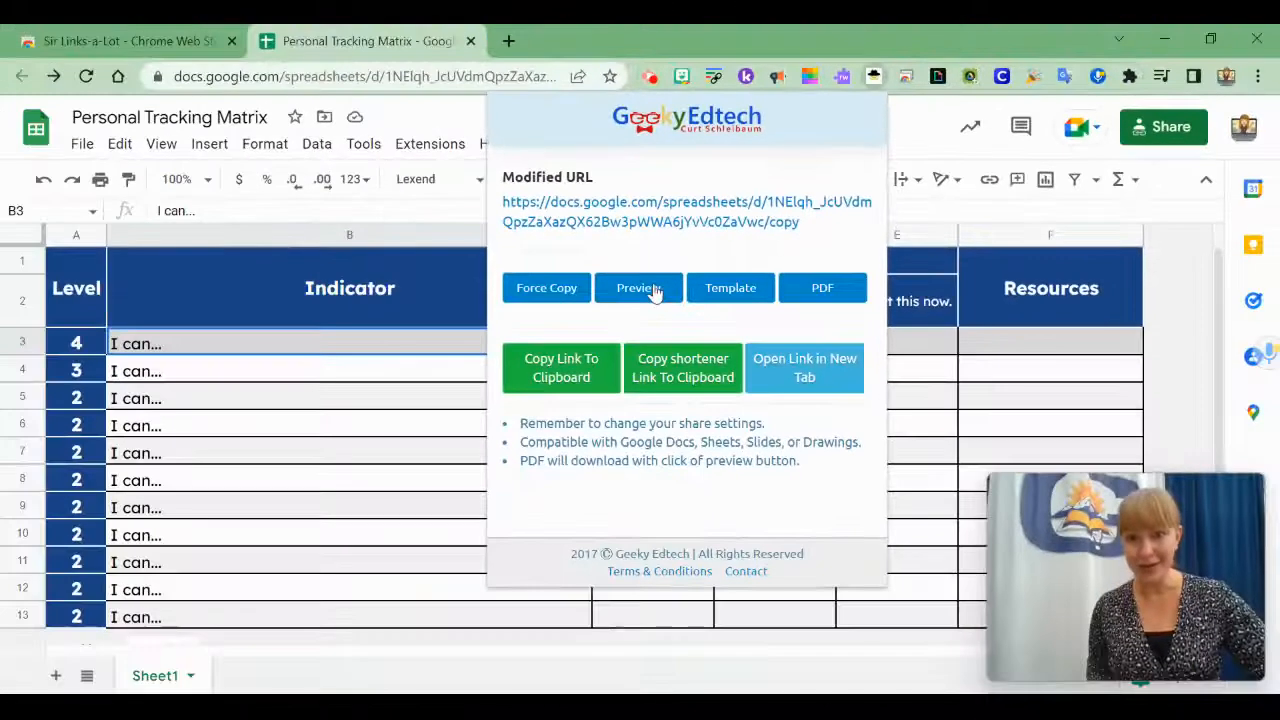
left_click(638, 287)
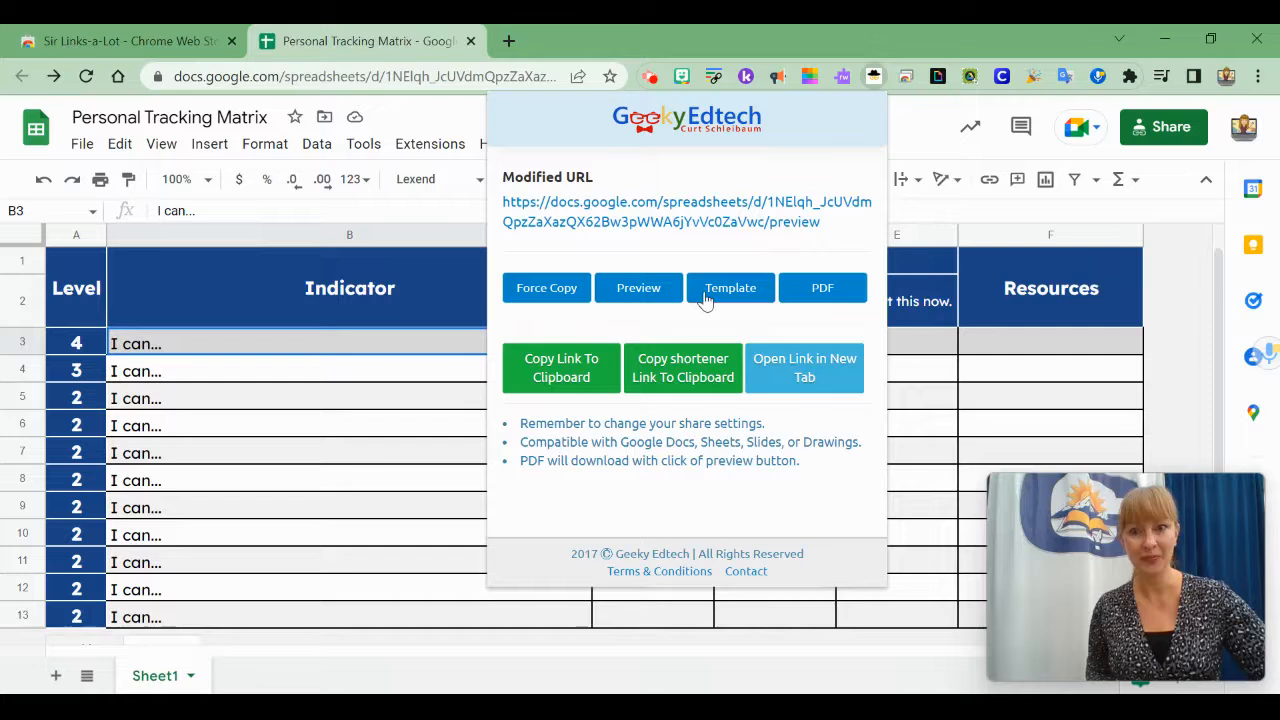
left_click(730, 287)
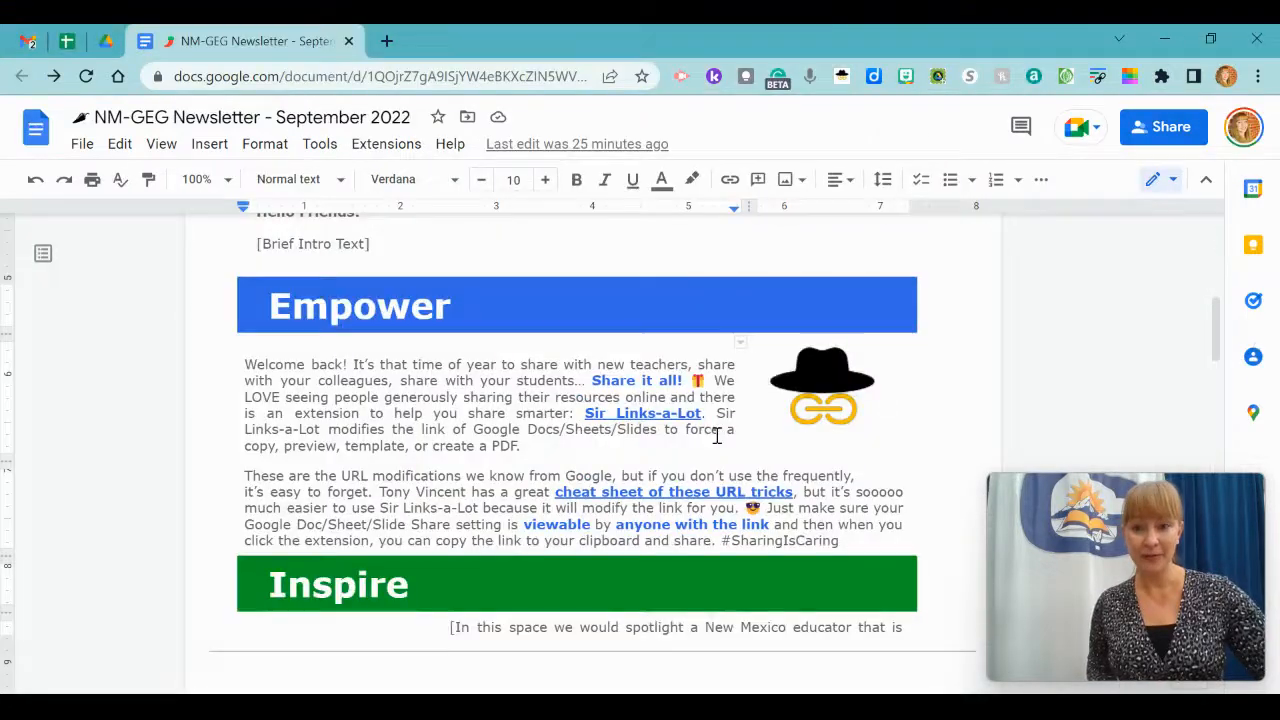
Open the modified Google Sheets link in a new tab beside the NM-GEG Newsletter doc.
left_click(367, 41)
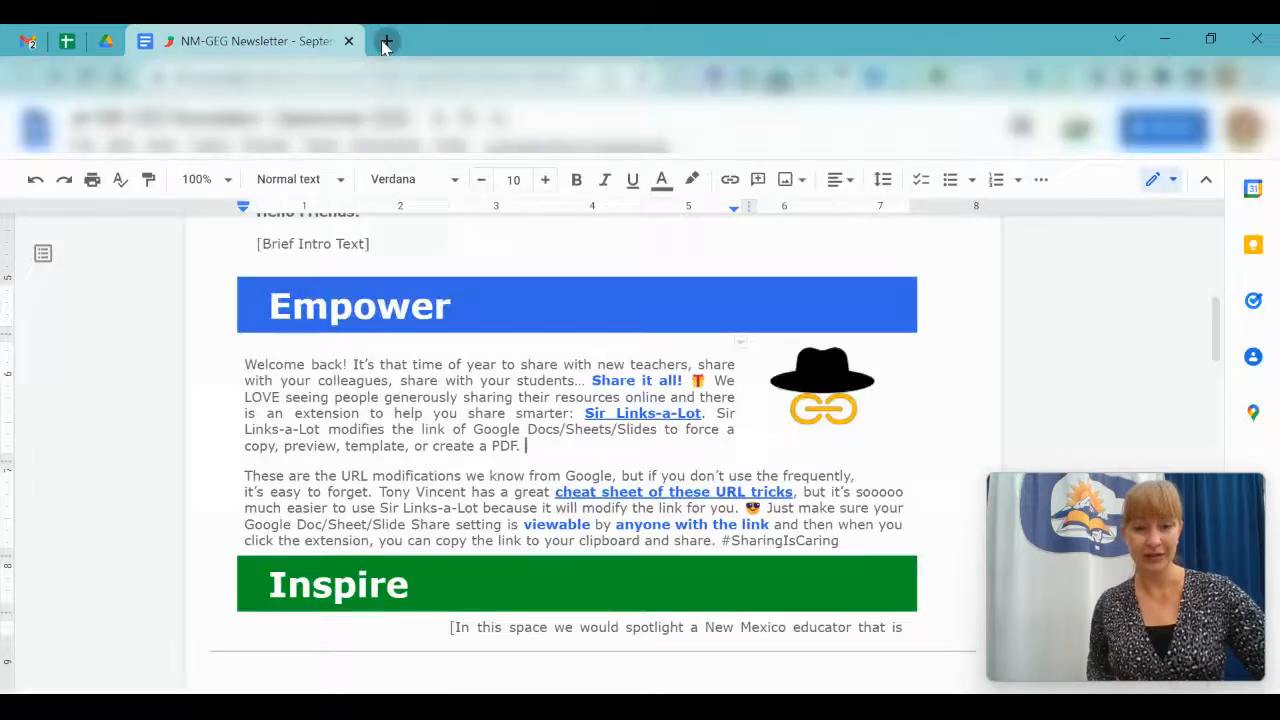
left_click(387, 41)
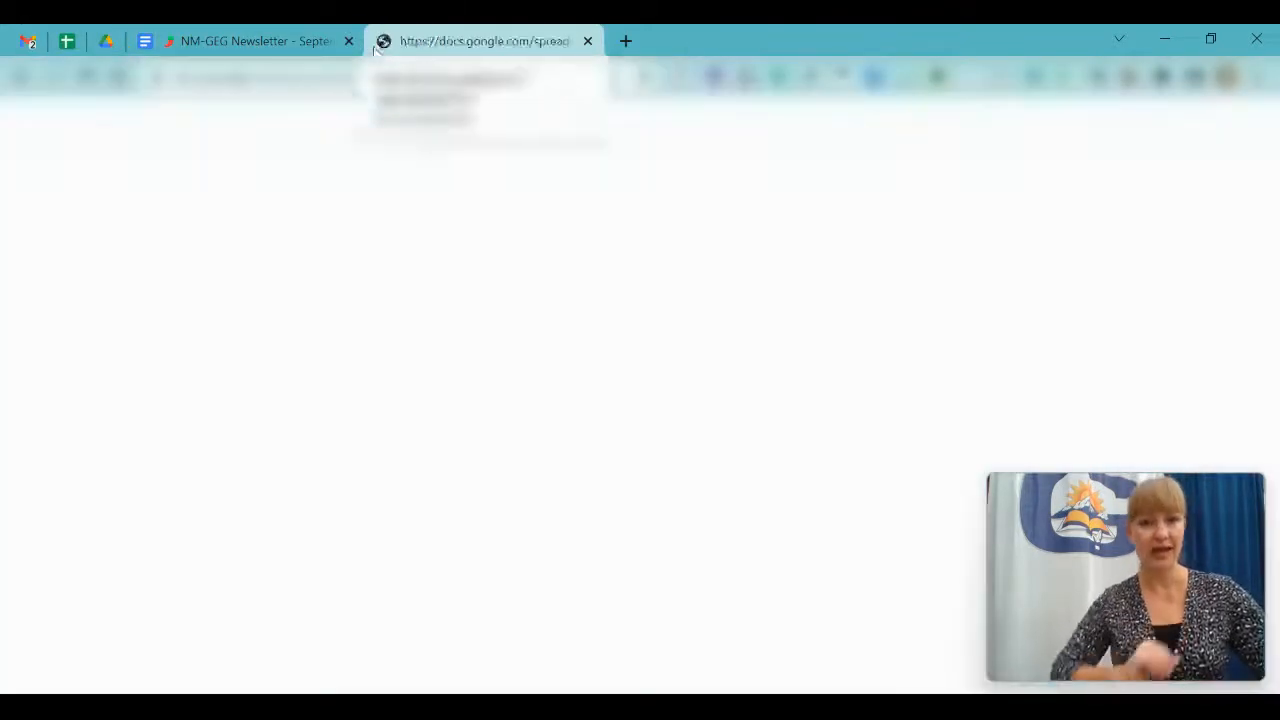